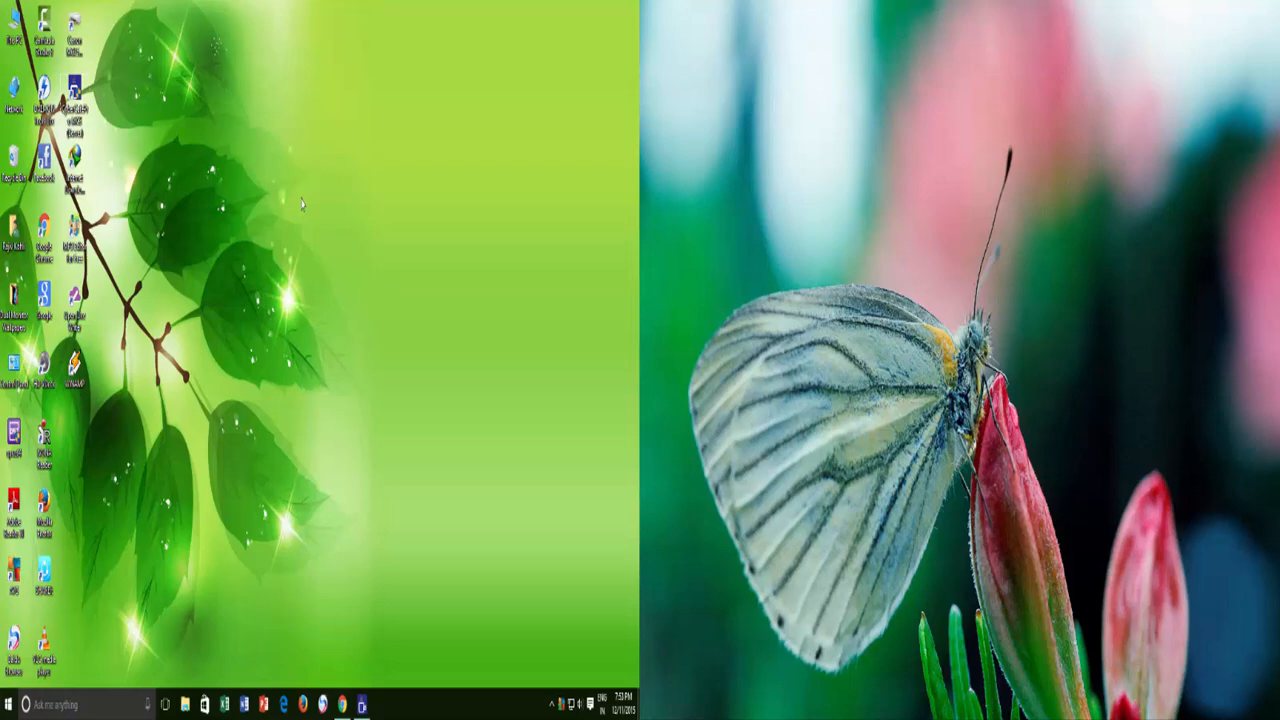
Open Personalization settings from the desktop context menu.
right_click(304, 204)
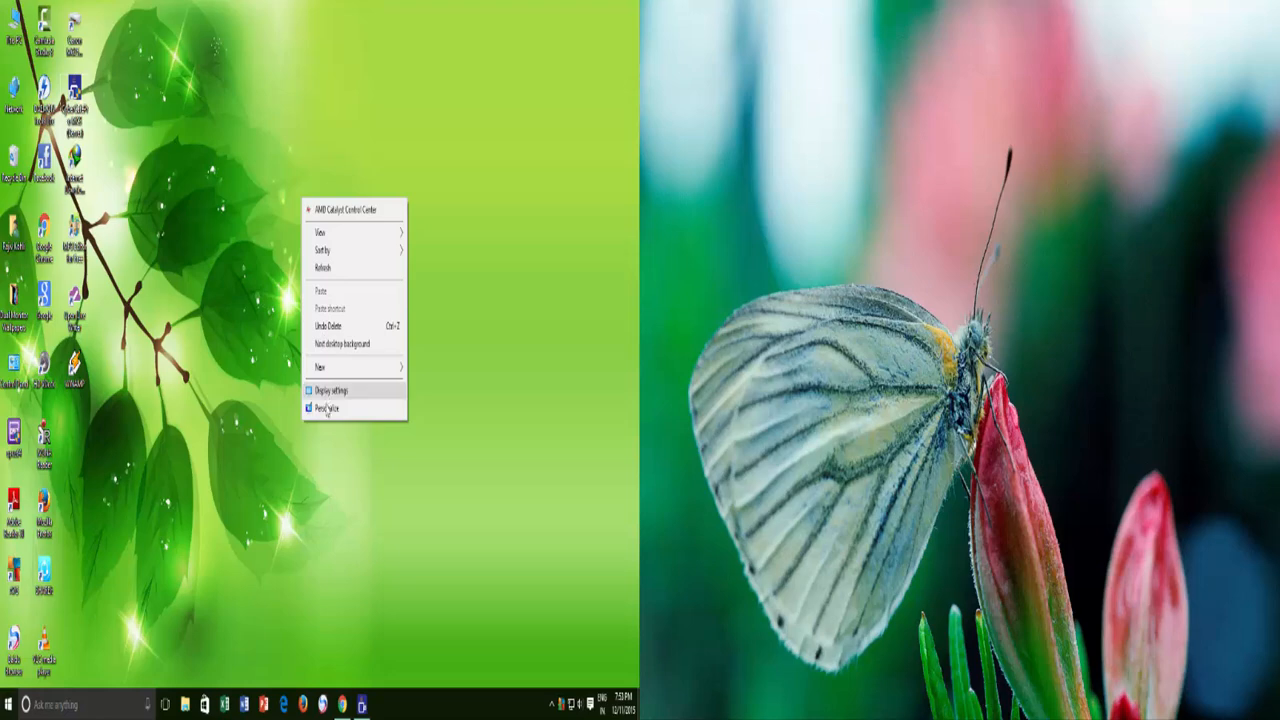
click(330, 390)
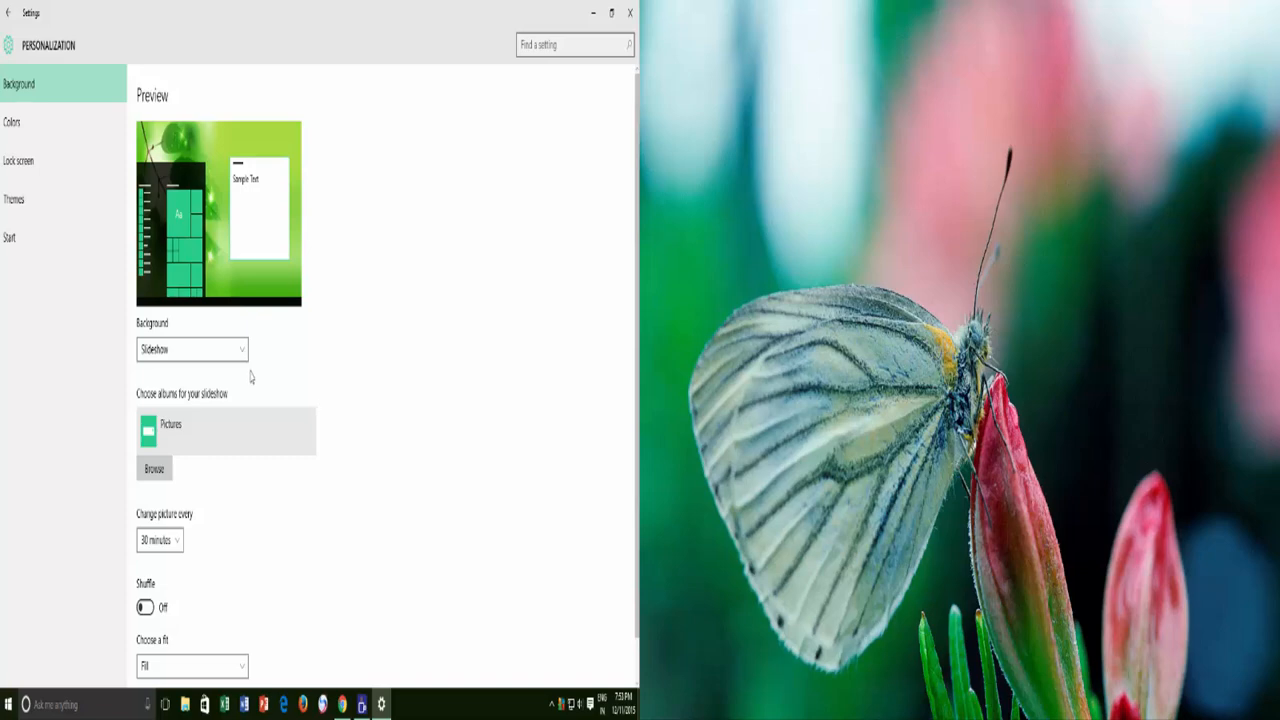
Set the background to a single Picture of the night-sky tent and review the fit choices.
click(192, 348)
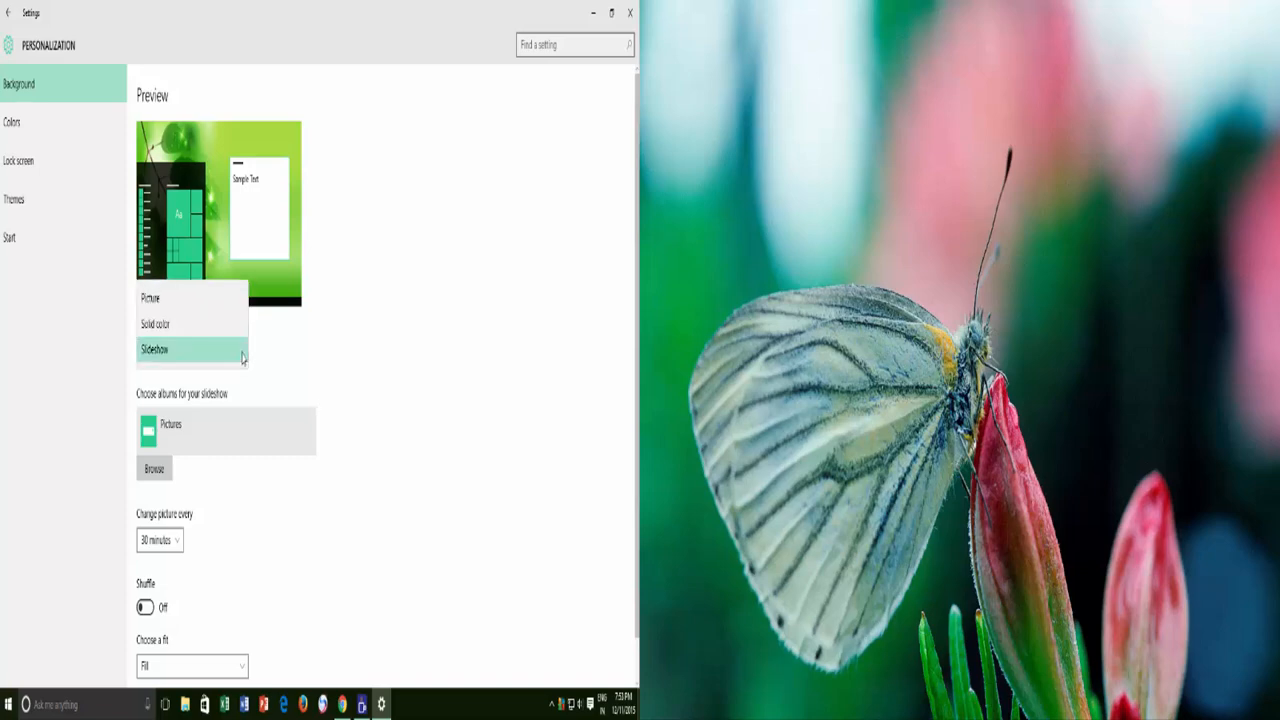
click(150, 296)
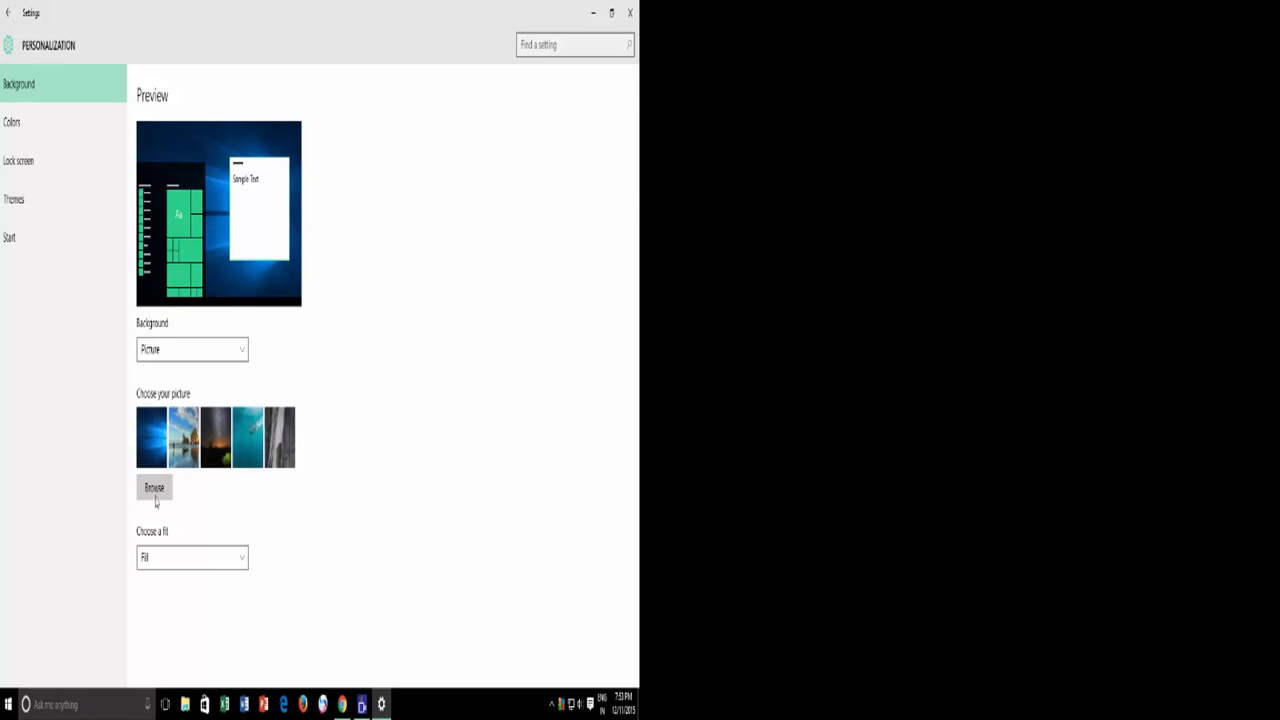
click(184, 436)
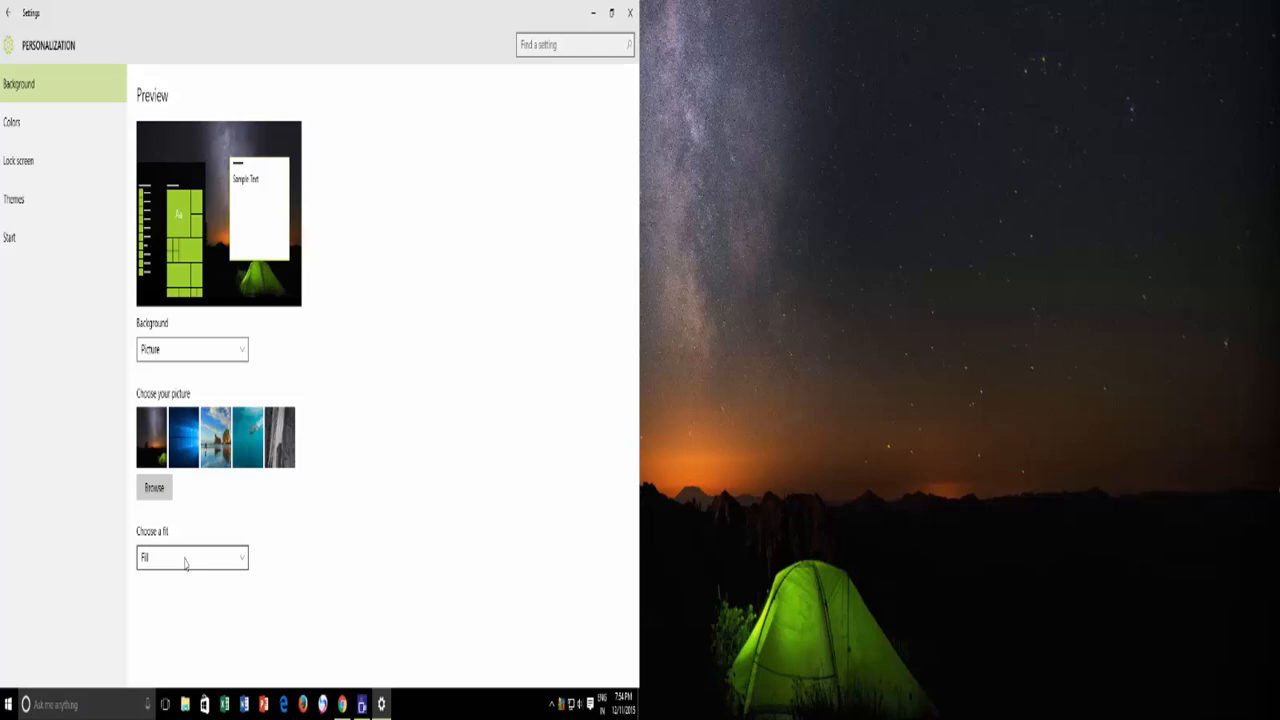
click(192, 556)
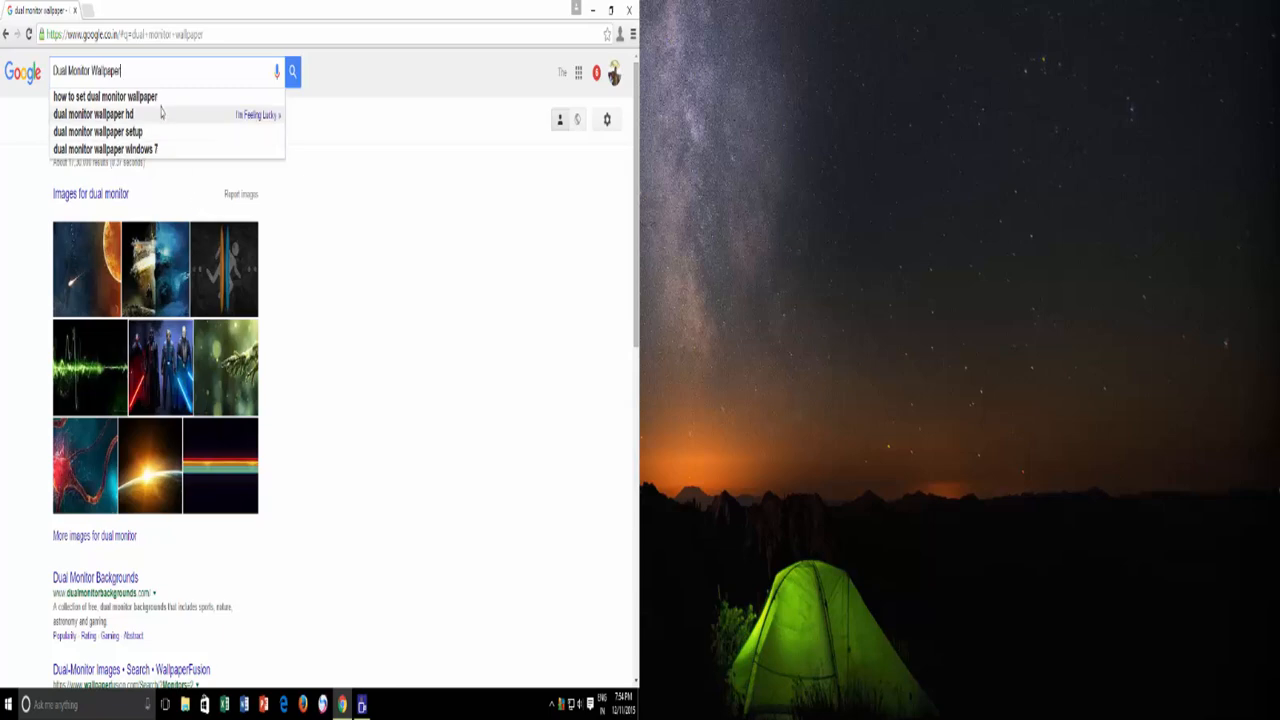
Search Google for 'Dual Monitor Wallpaper' and switch to image results.
click(292, 72)
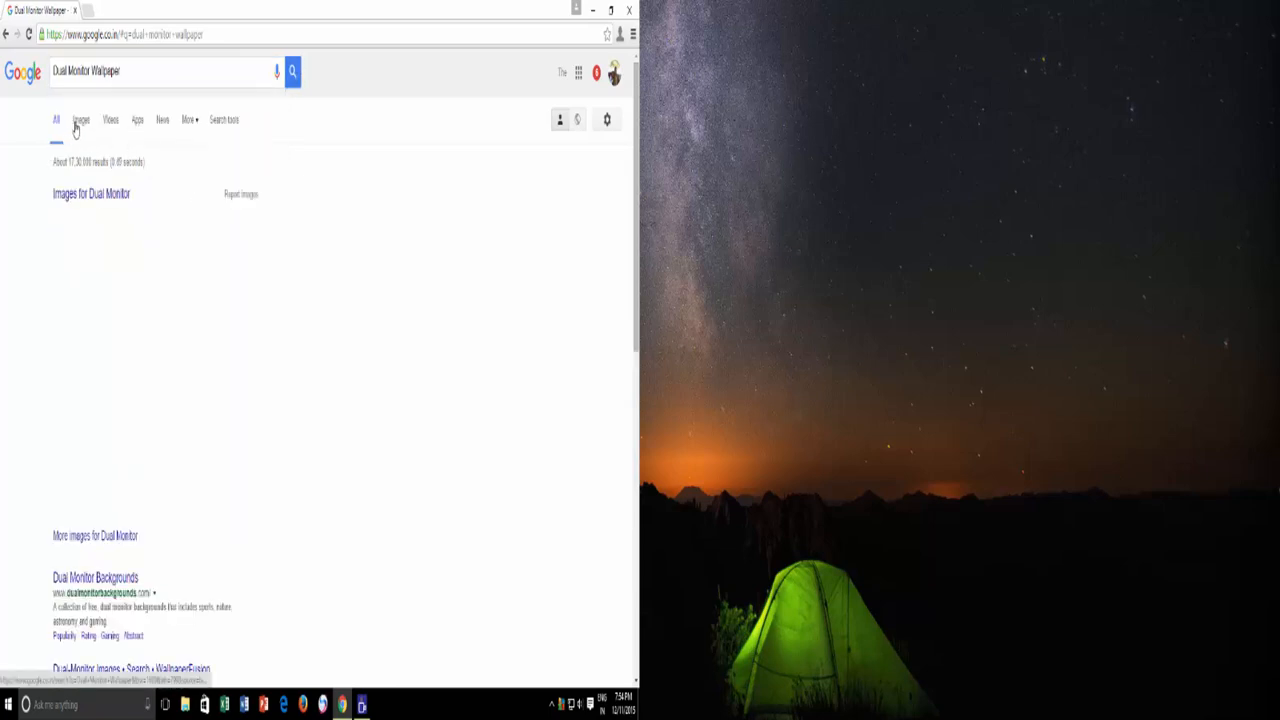
click(612, 10)
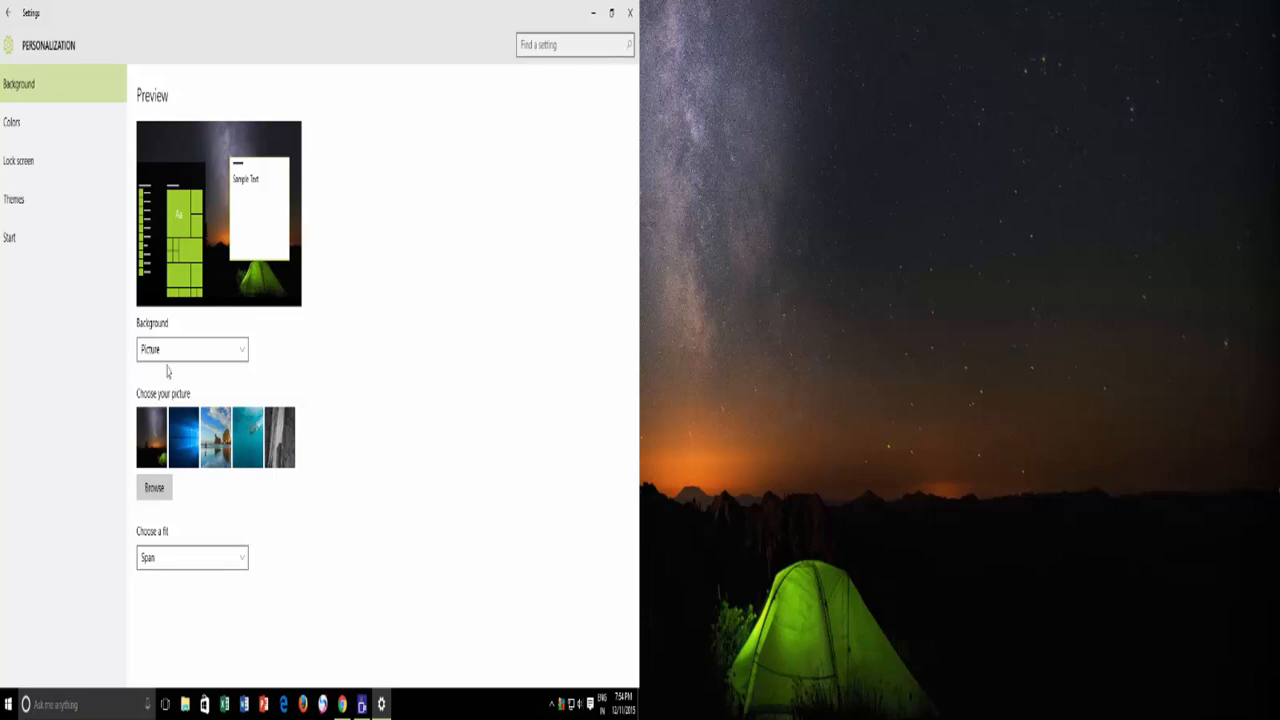
Set the background to Slideshow using the Dual Monitor Wallpapers folder as its album.
click(192, 348)
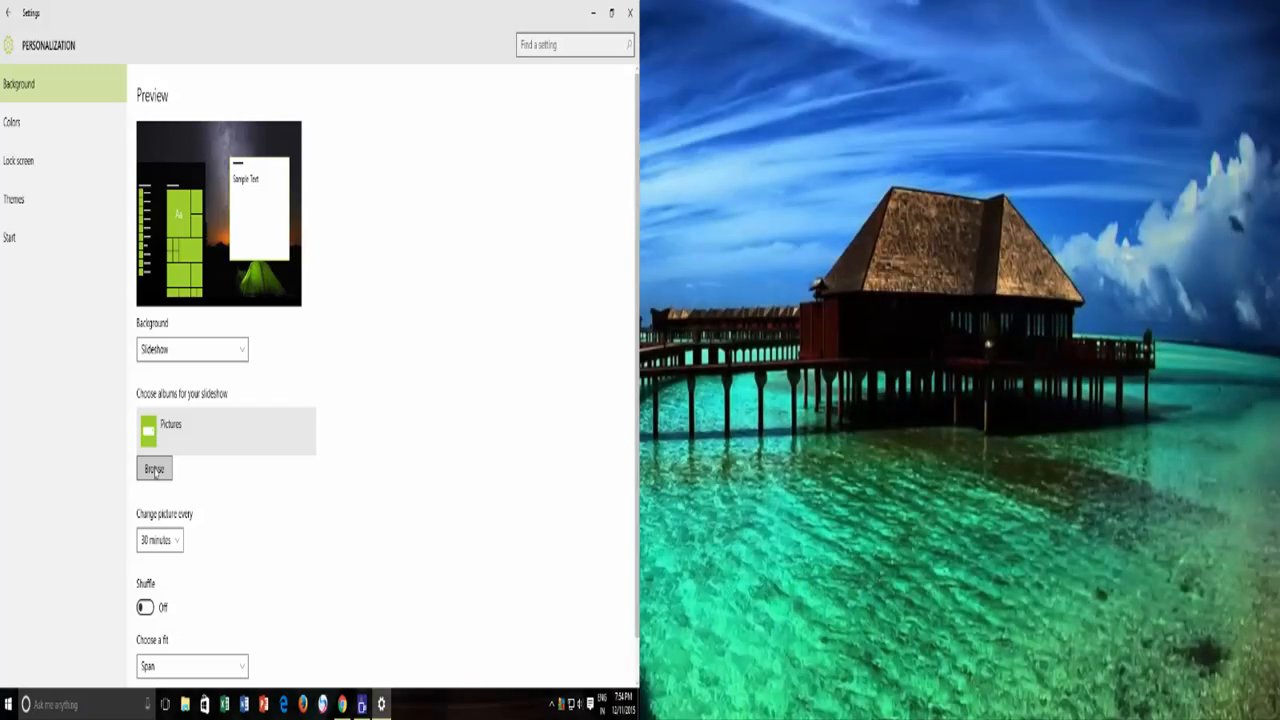
click(152, 468)
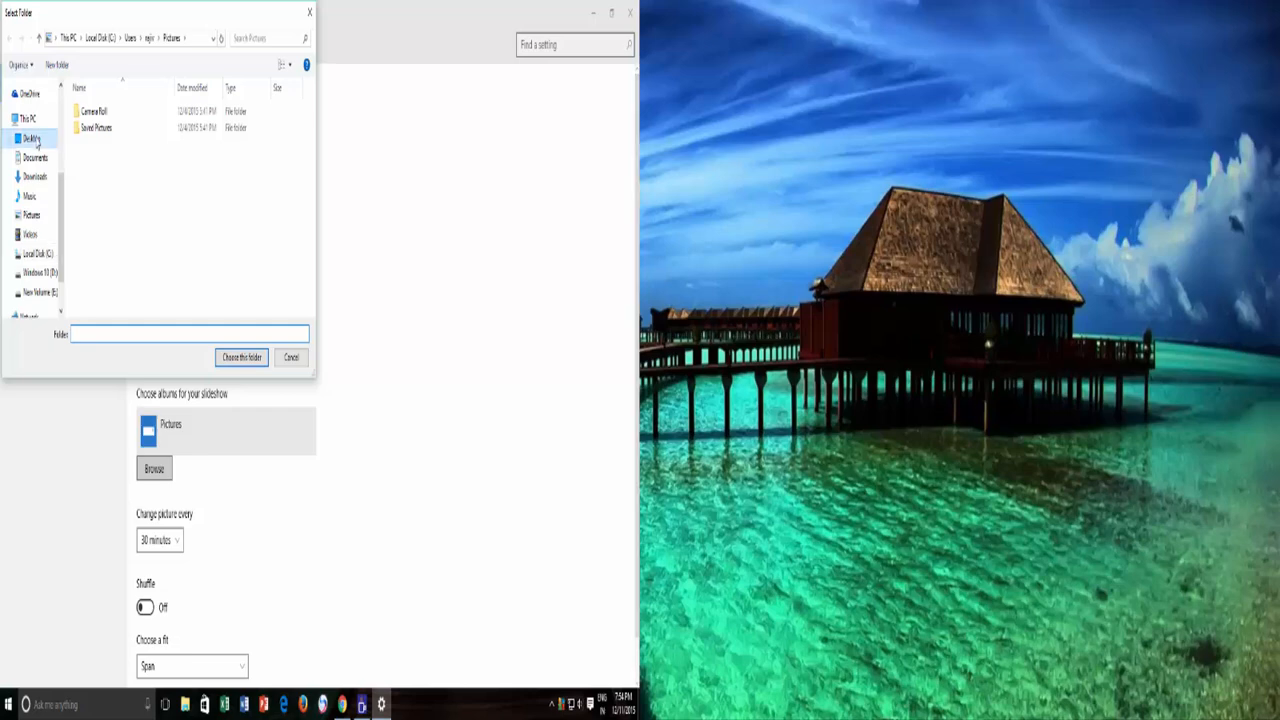
click(292, 356)
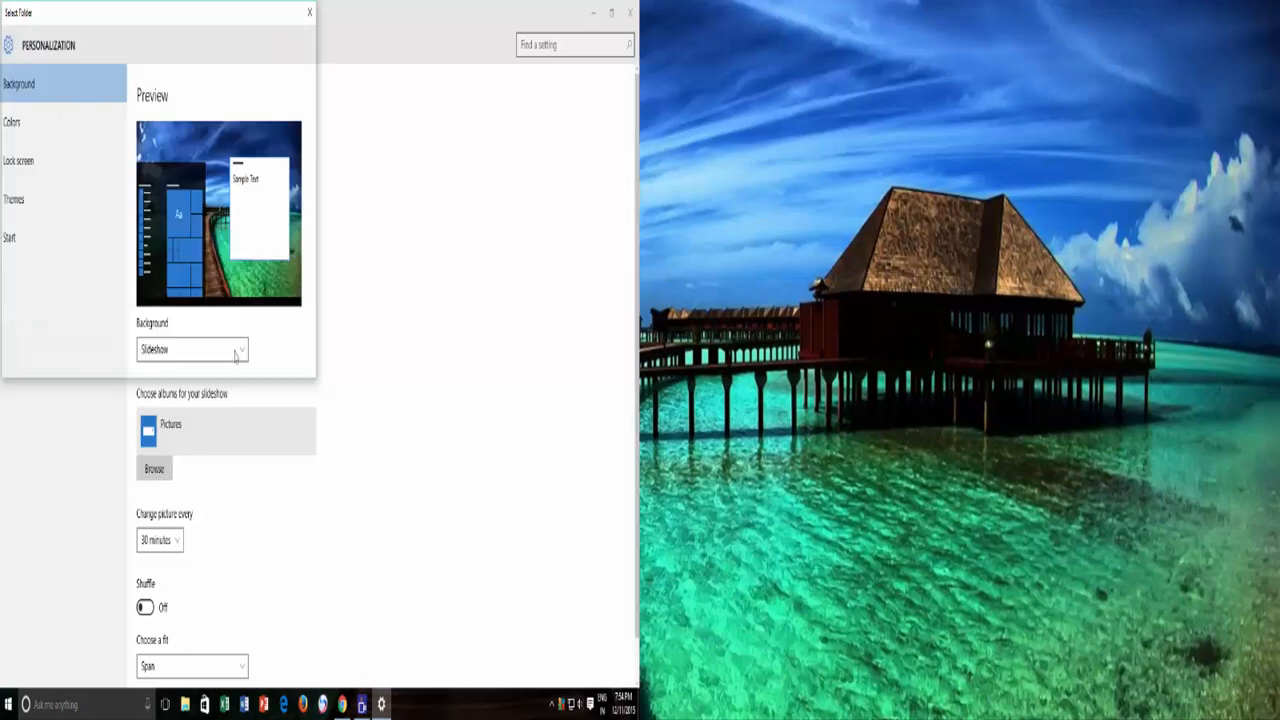
click(158, 540)
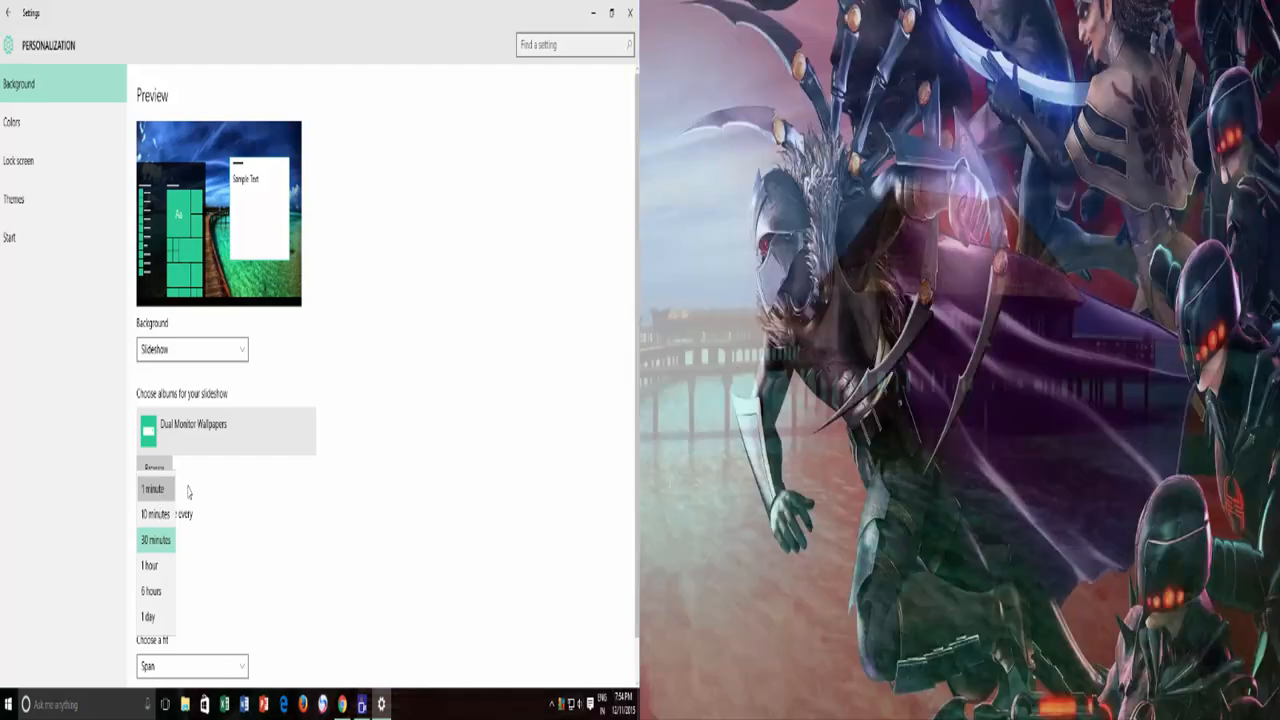
Change pictures every 1 minute with Span fit, then close Settings.
click(152, 488)
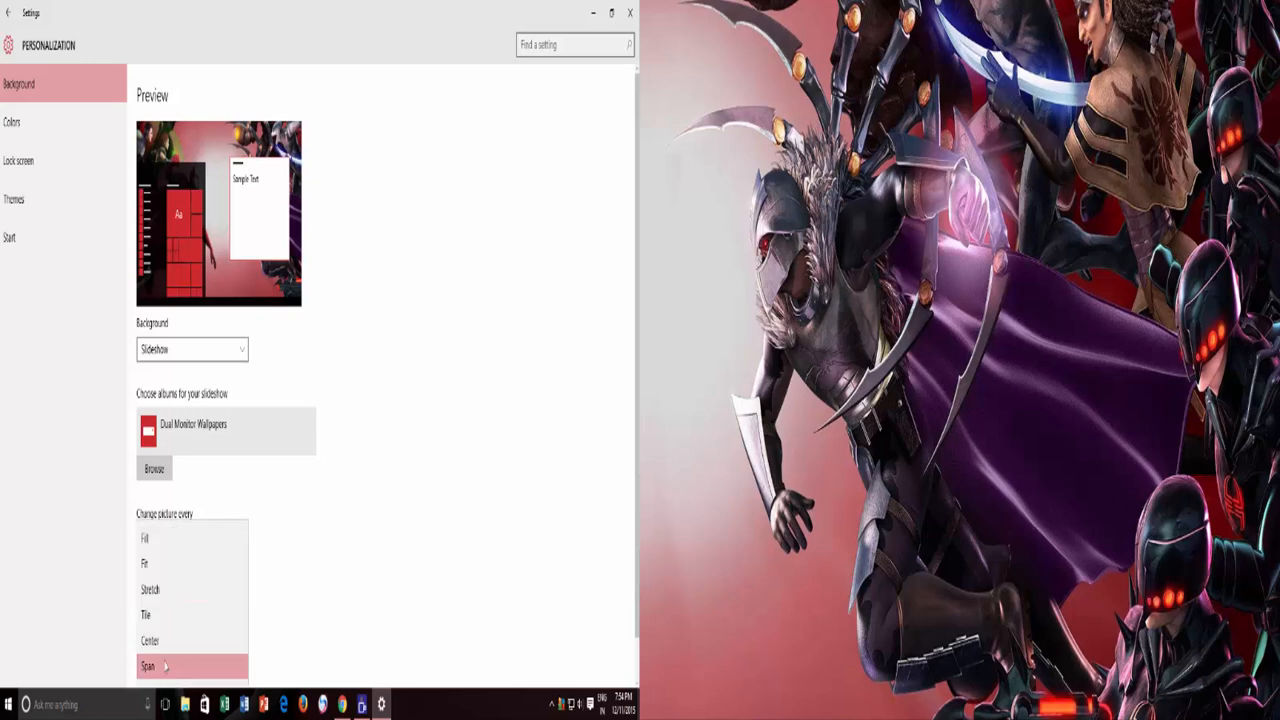
click(148, 666)
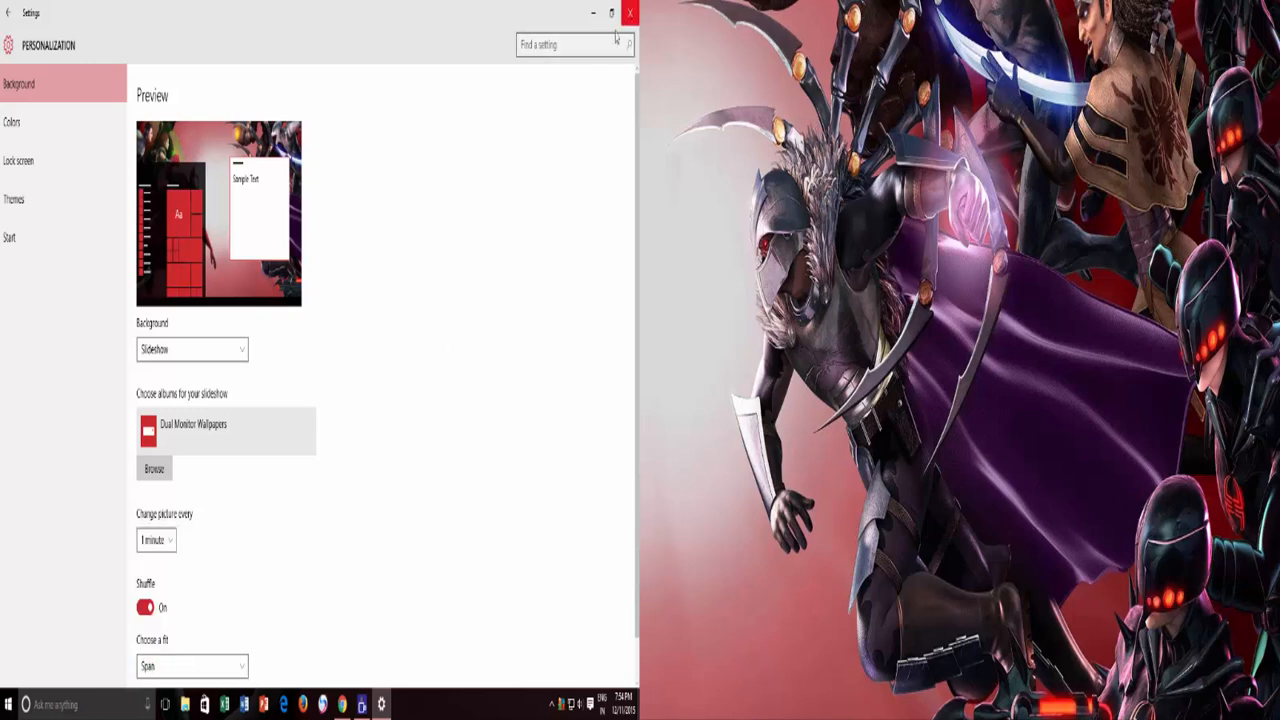
click(630, 12)
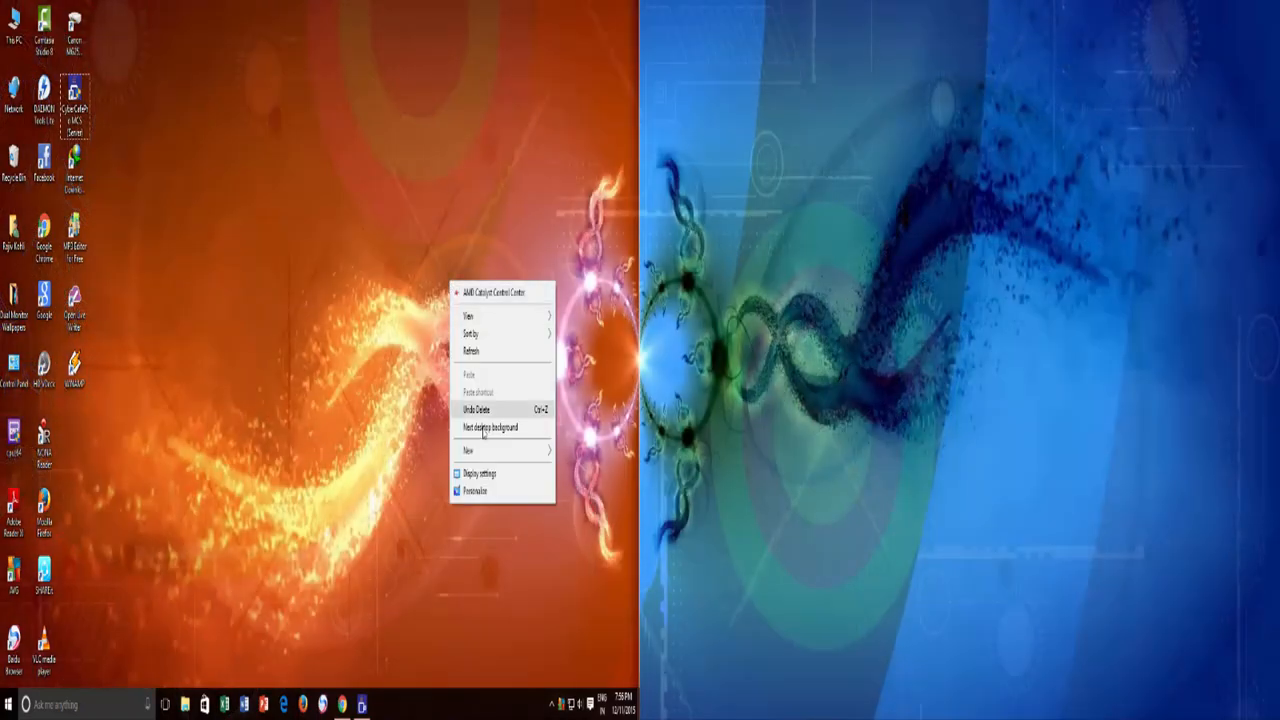
Skip to the next desktop background twice to cycle the spanning wallpapers.
click(492, 428)
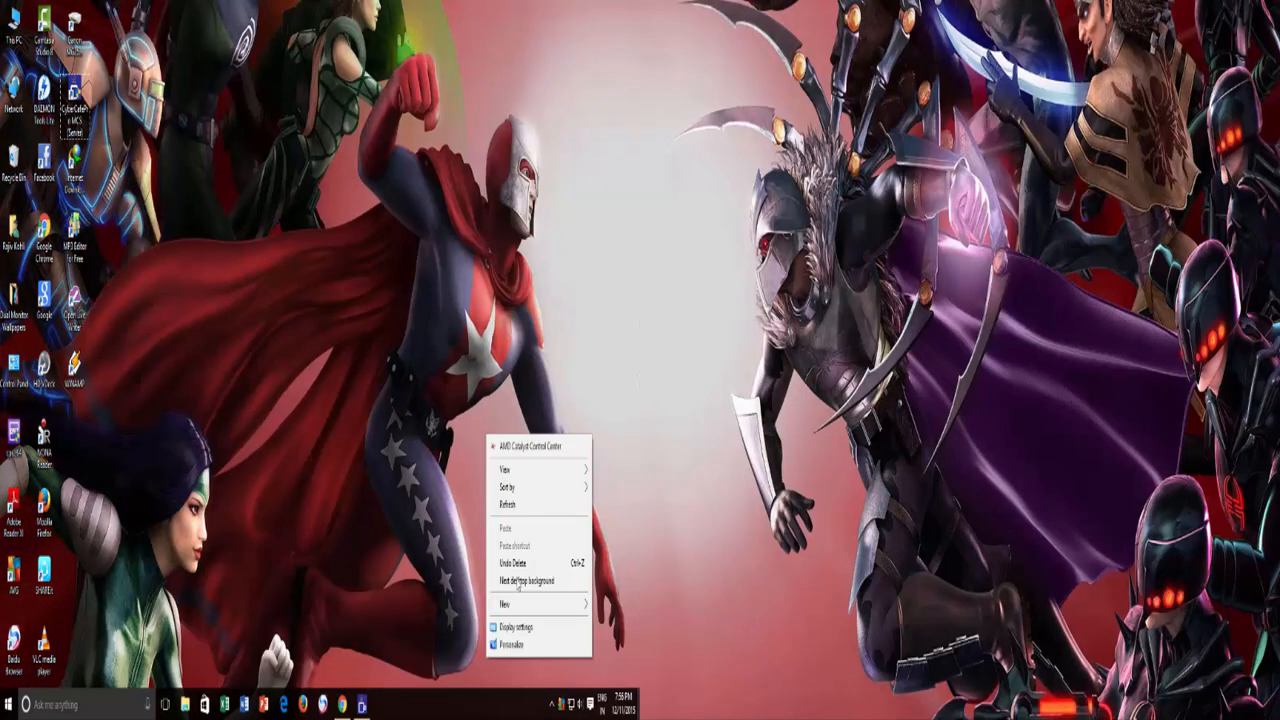
click(520, 580)
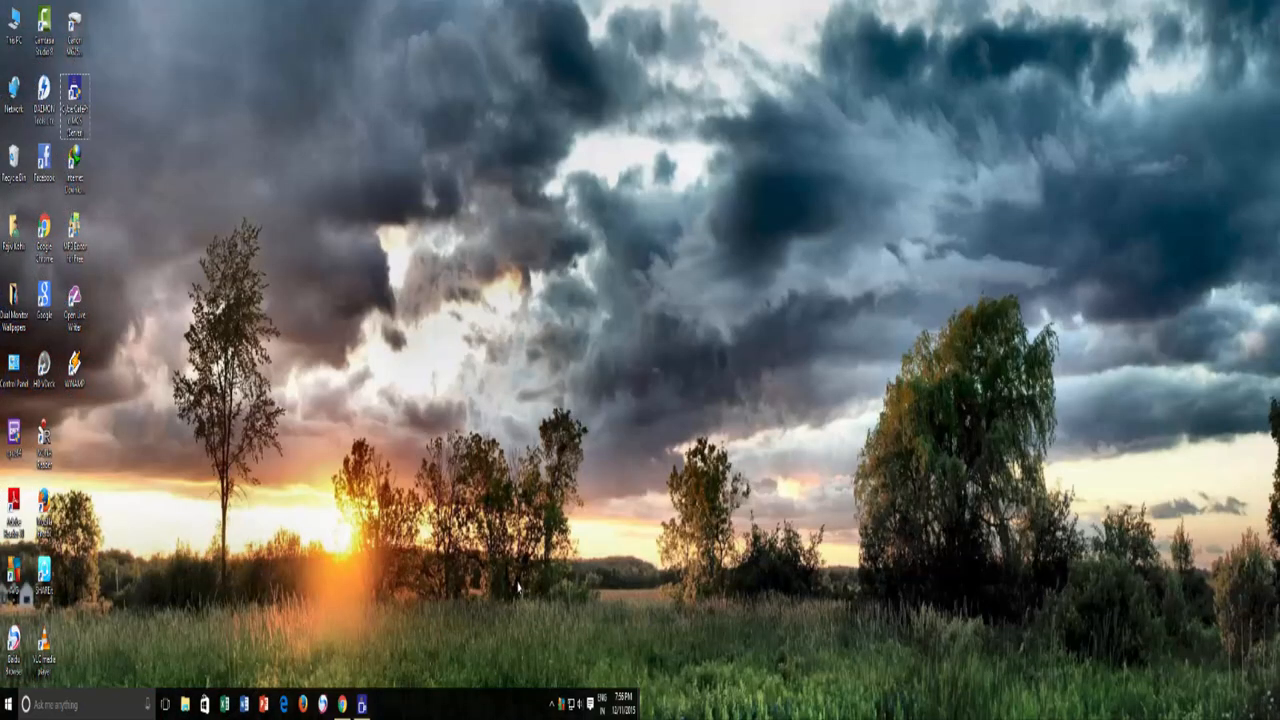
mouse_move(558, 512)
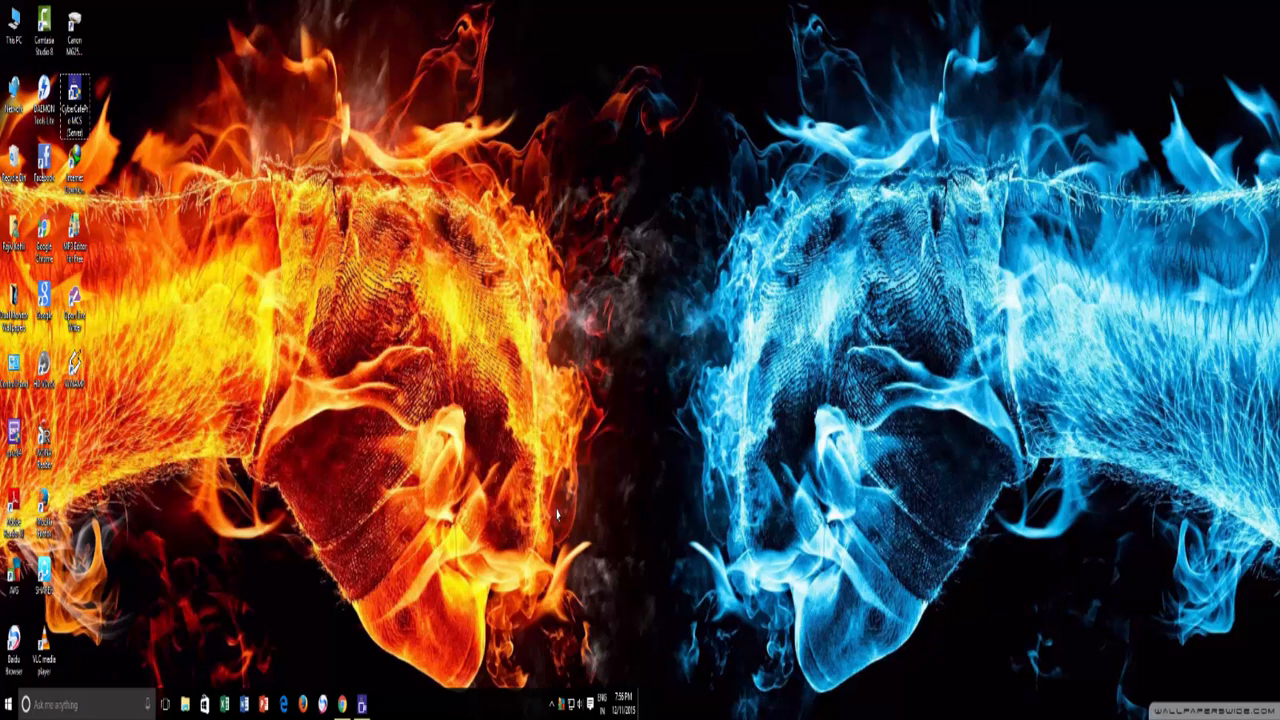
mouse_move(584, 444)
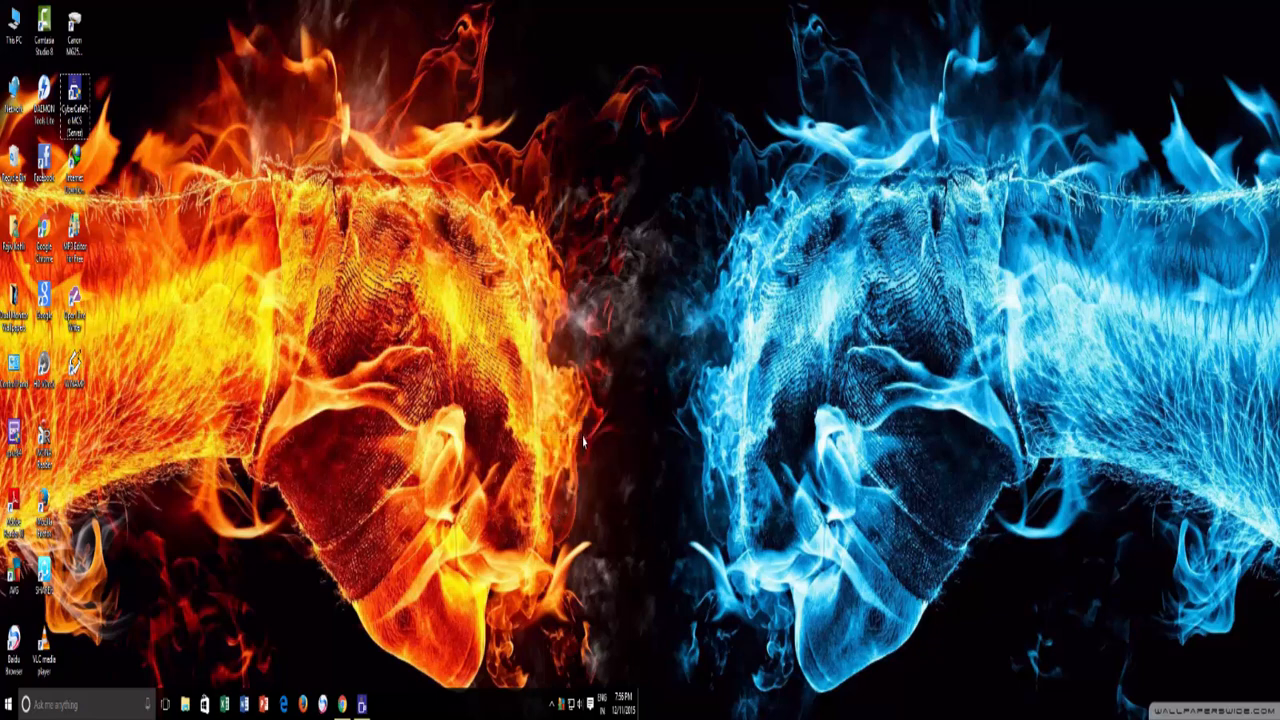